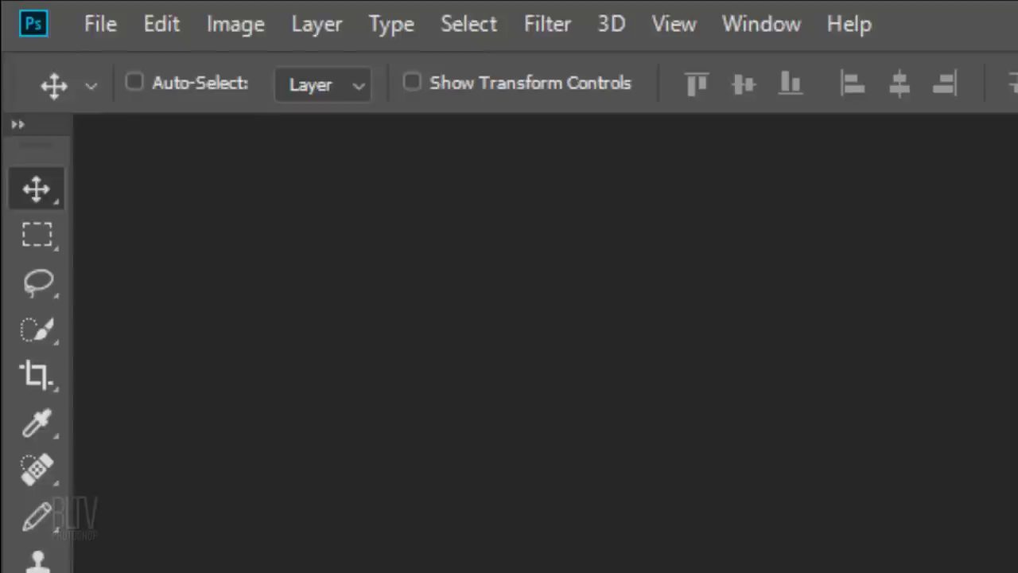
{"action": "mouse_move", "coordinate": [253, 167]}
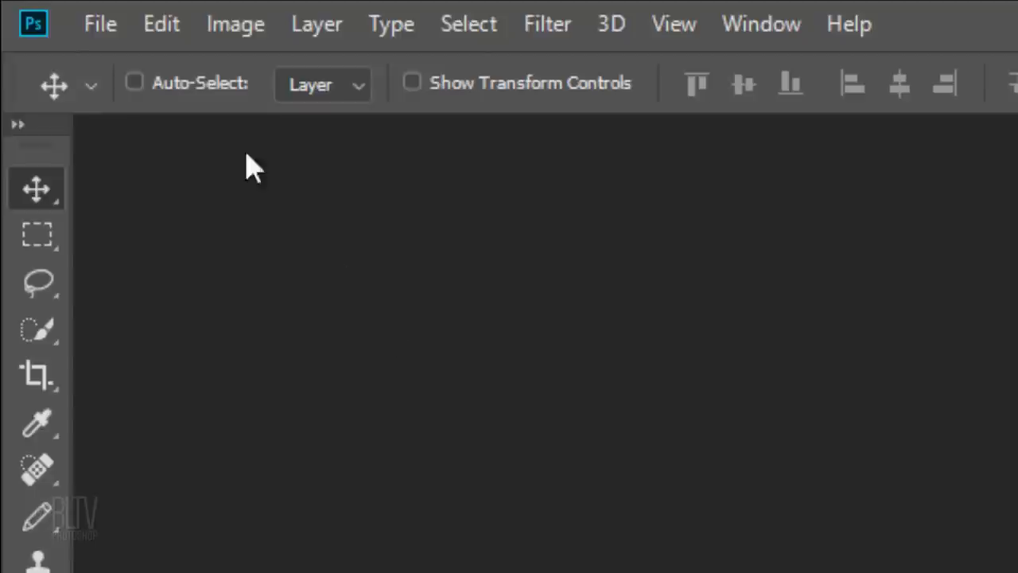
Create a 1000 × 1000 px document at 150 ppi with a custom white background colour.
{"action": "left_click", "coordinate": [99, 23]}
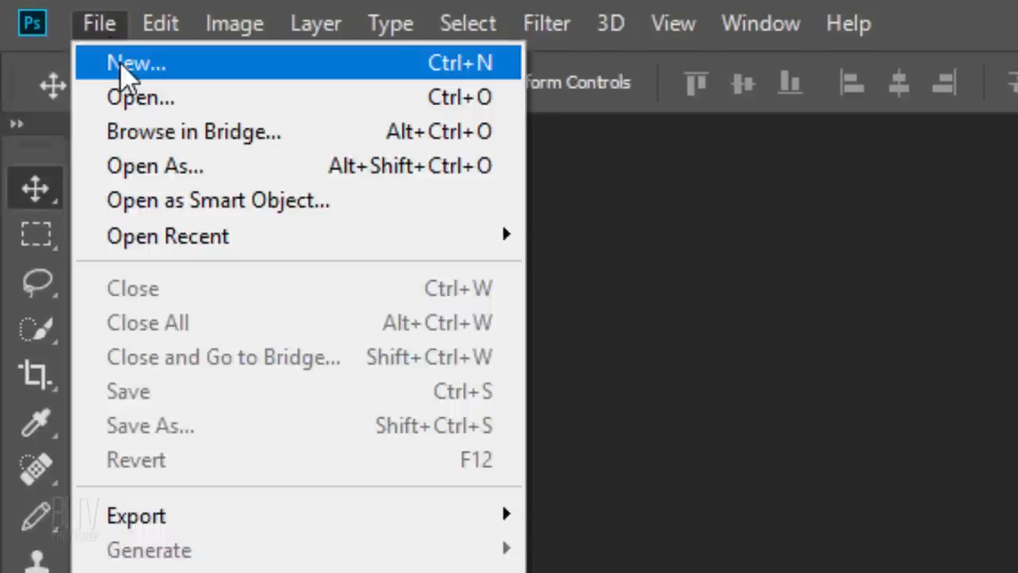
{"action": "left_click", "coordinate": [135, 63]}
{"action": "type", "text": "1000"}
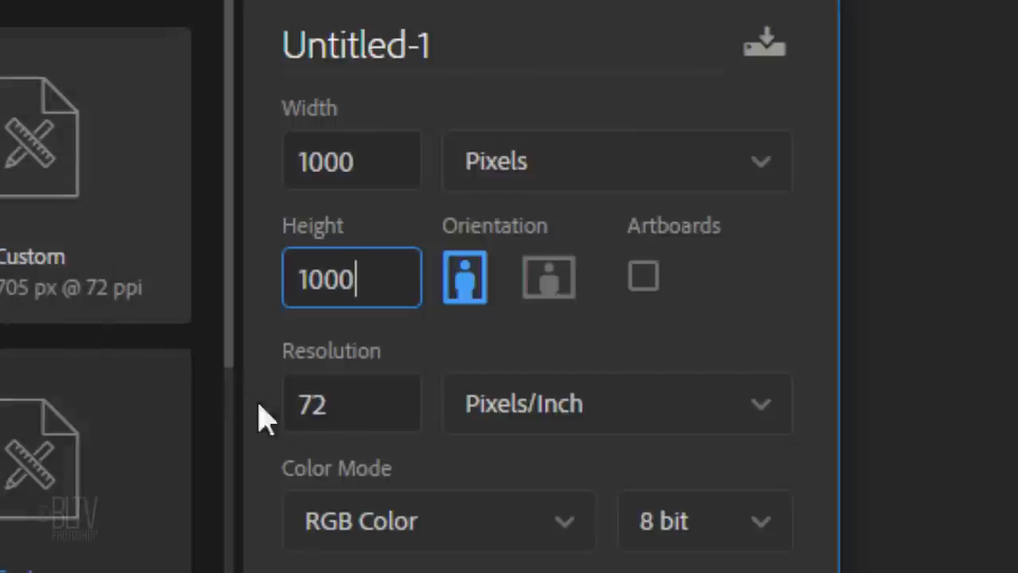
{"action": "type", "text": "150"}
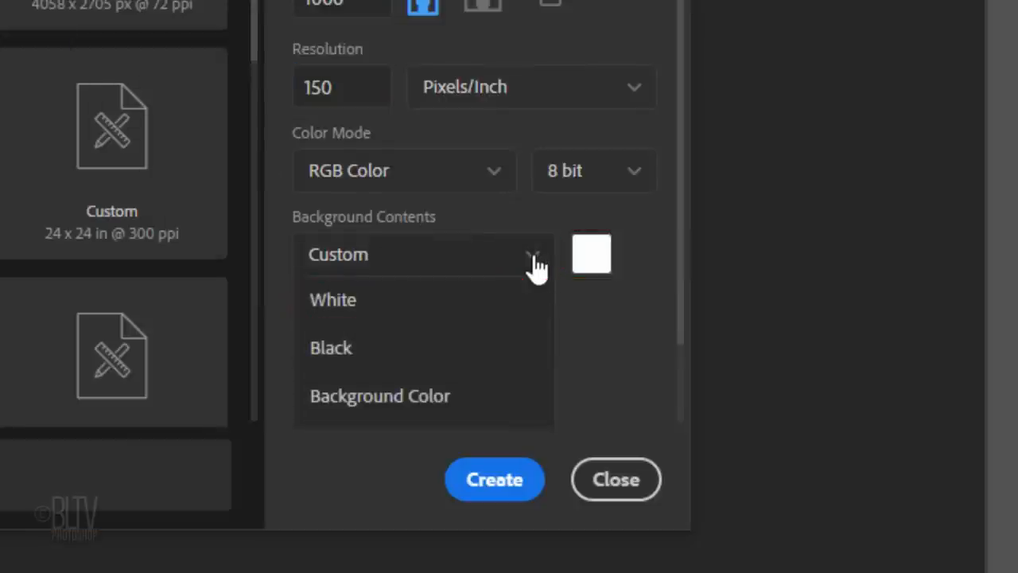
{"action": "left_click", "coordinate": [591, 253]}
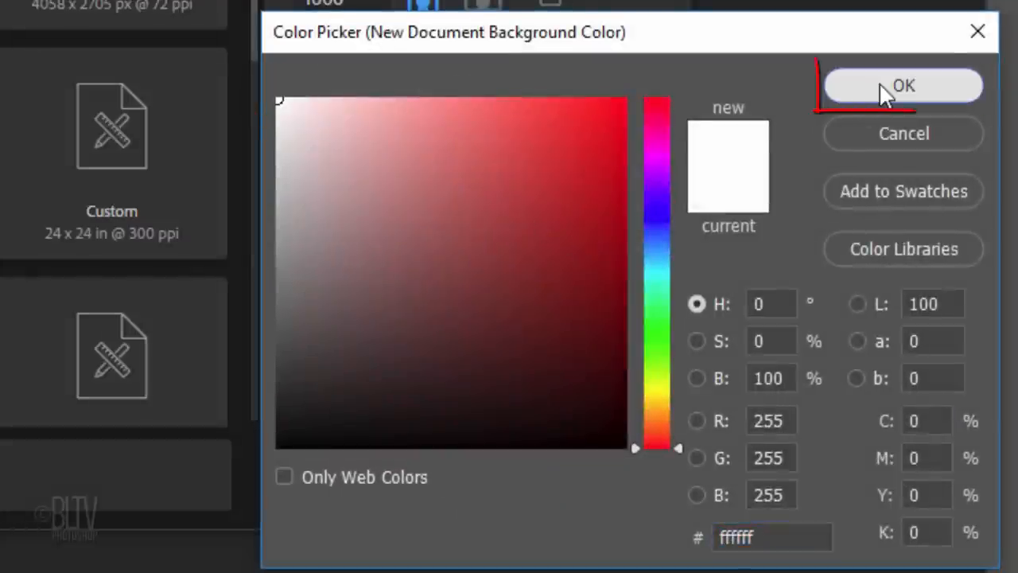
{"action": "left_click", "coordinate": [903, 85]}
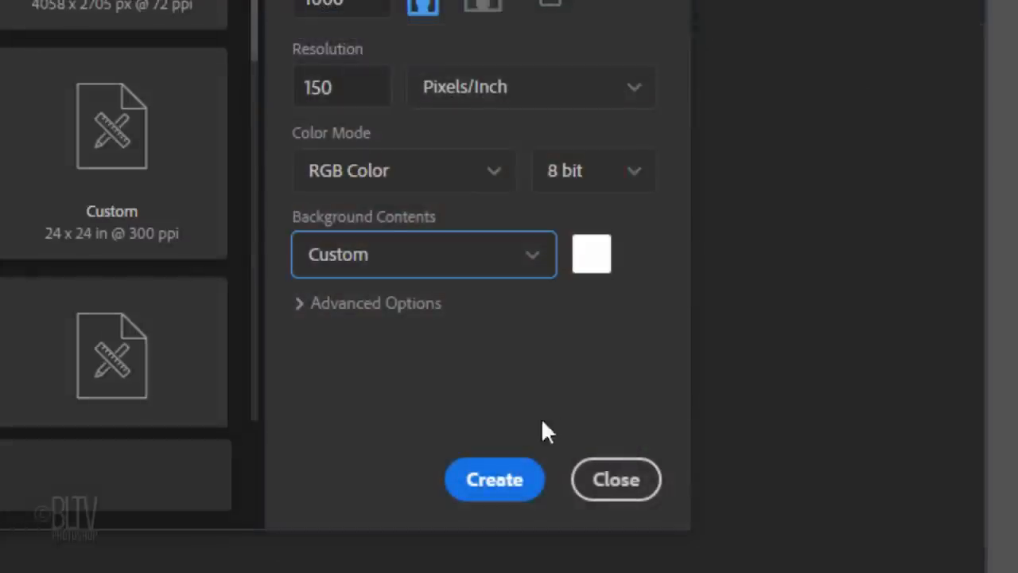
{"action": "left_click", "coordinate": [493, 479]}
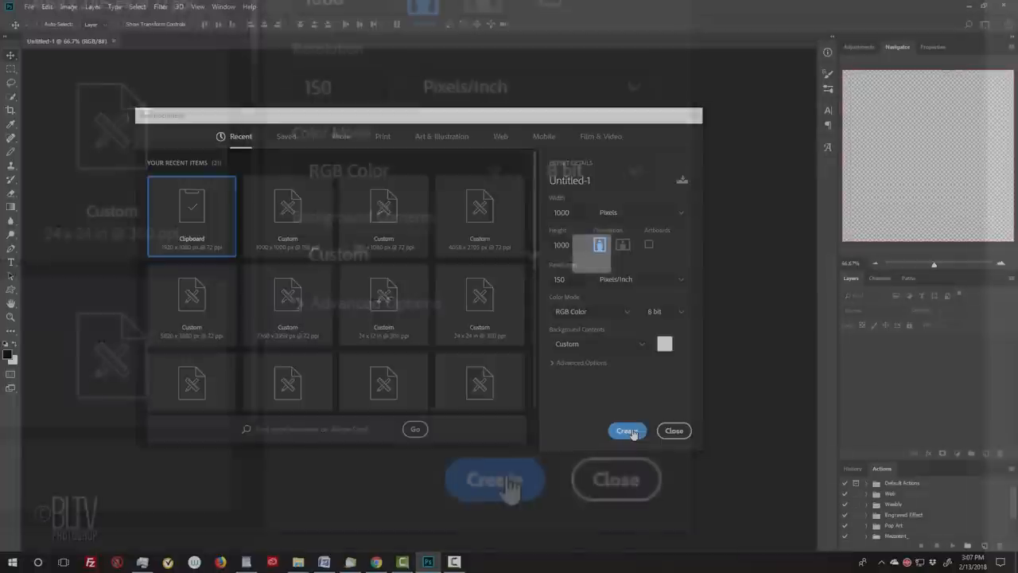
Enable Paint Symmetry in the Technology Previews preferences and confirm.
{"action": "left_click", "coordinate": [627, 430]}
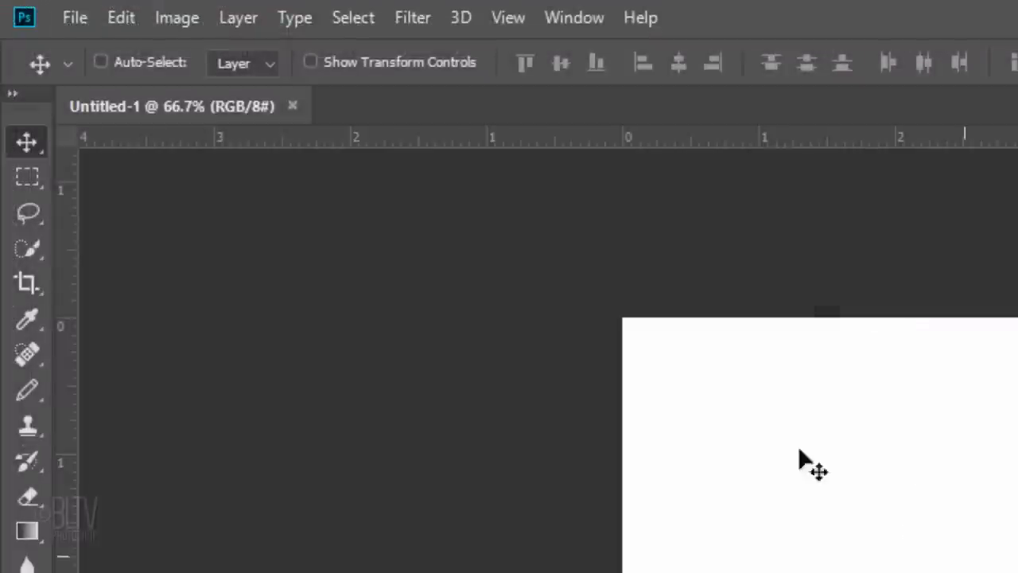
{"action": "left_click", "coordinate": [121, 16]}
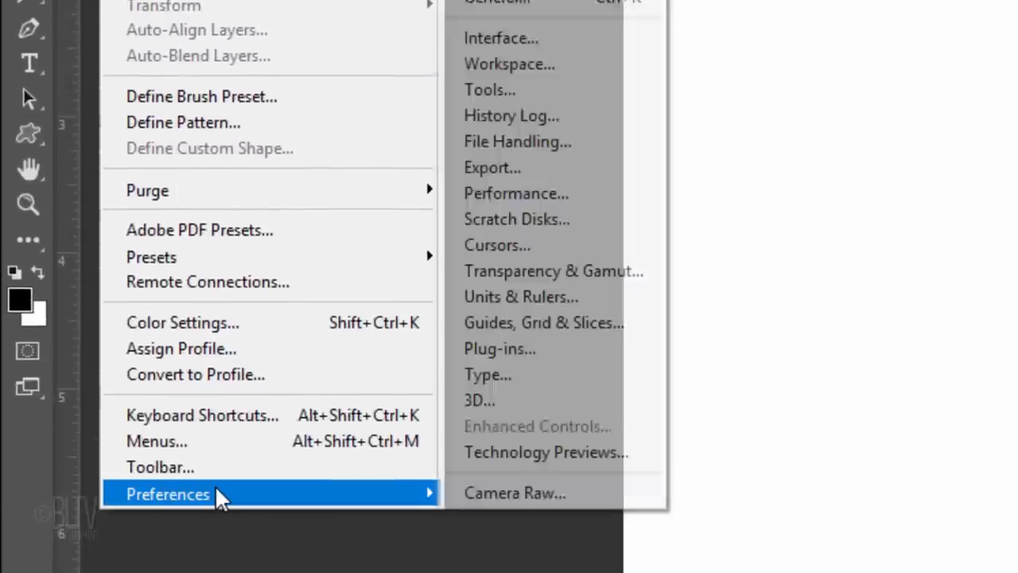
{"action": "mouse_move", "coordinate": [547, 452]}
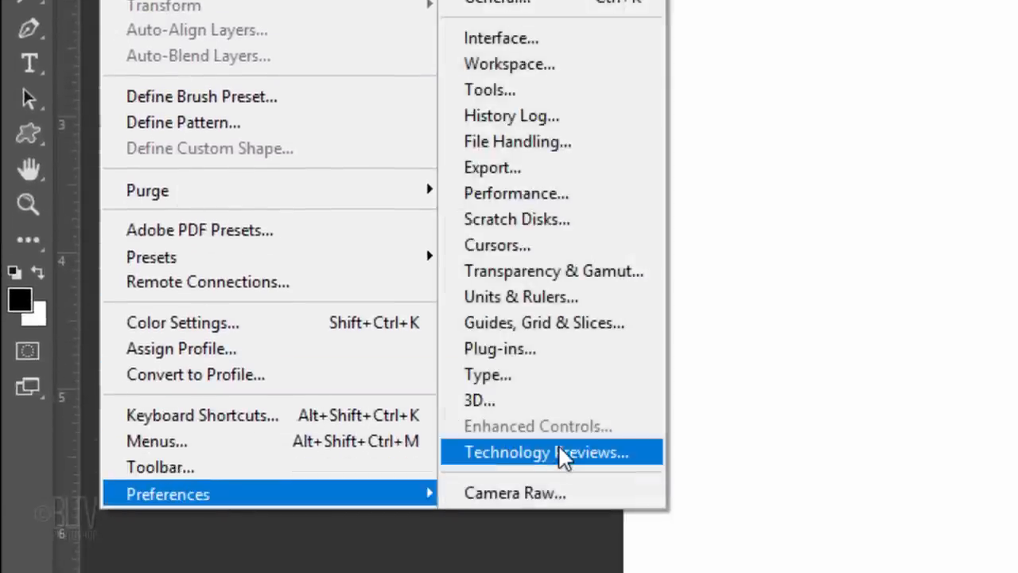
{"action": "left_click", "coordinate": [545, 452]}
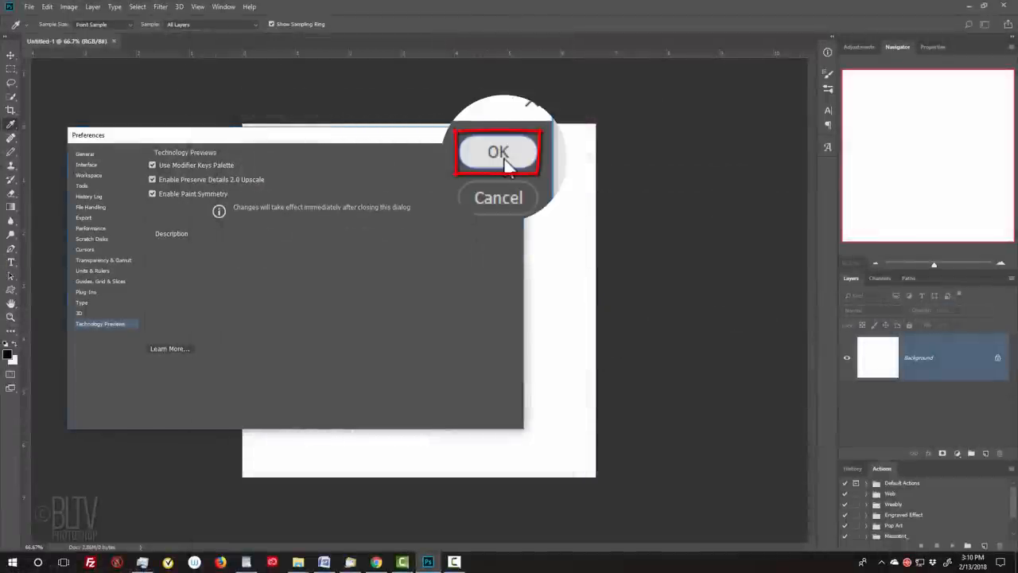
{"action": "left_click", "coordinate": [498, 152]}
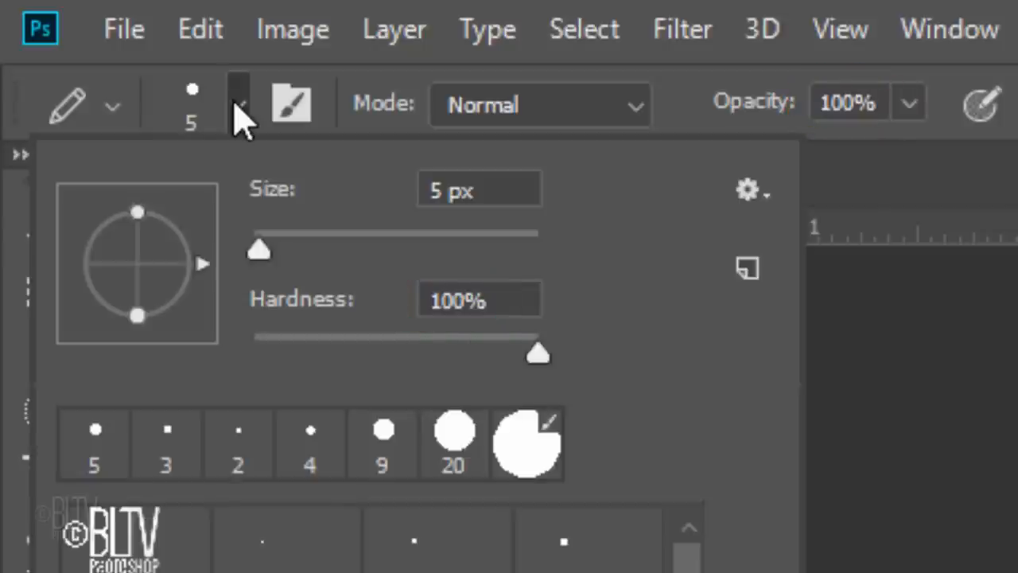
Set the pencil to 5 px, undo a rough test squiggle and redraw it as a smoothed curve.
{"action": "left_click", "coordinate": [225, 105]}
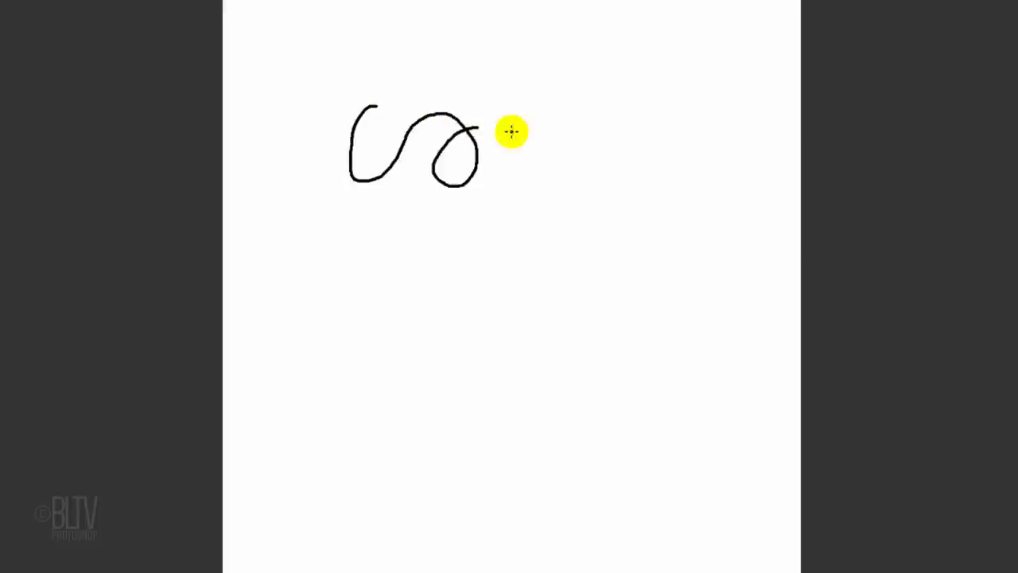
{"action": "left_click_drag", "start_coordinate": [508, 131], "coordinate": [571, 309]}
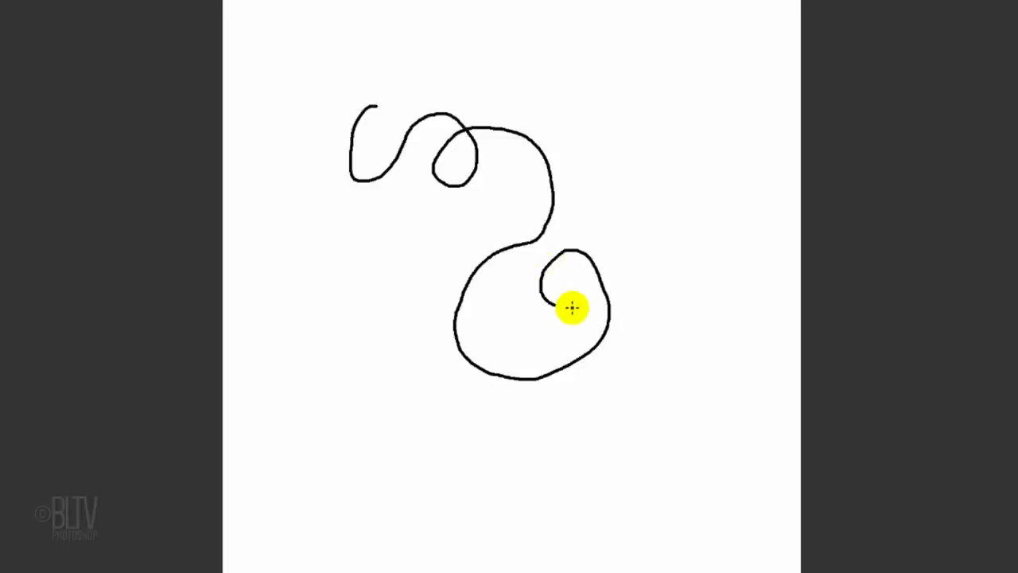
{"action": "key", "text": "ctrl+z"}
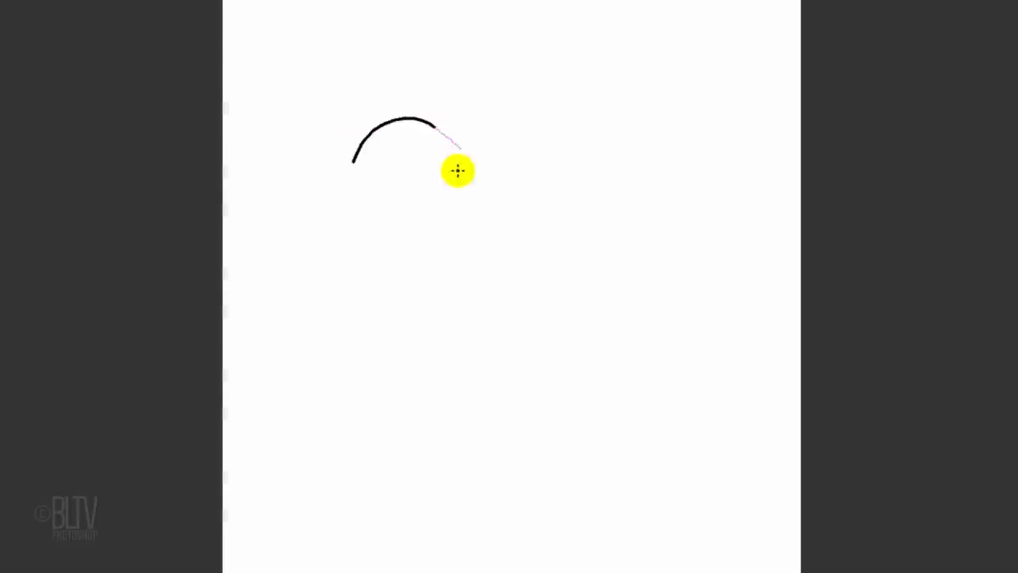
{"action": "left_click_drag", "start_coordinate": [457, 170], "coordinate": [622, 227]}
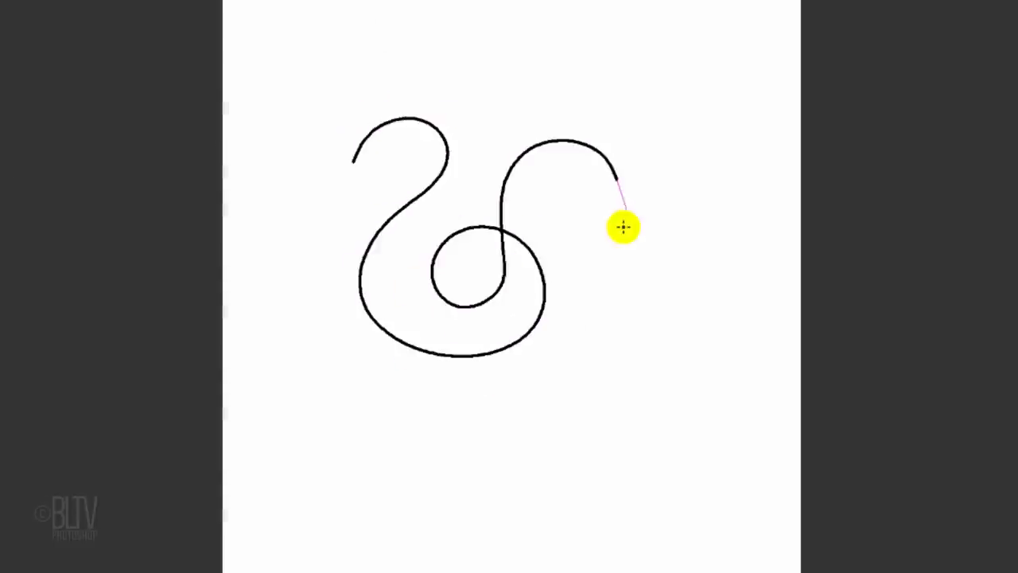
{"action": "left_click_drag", "start_coordinate": [623, 227], "coordinate": [589, 193]}
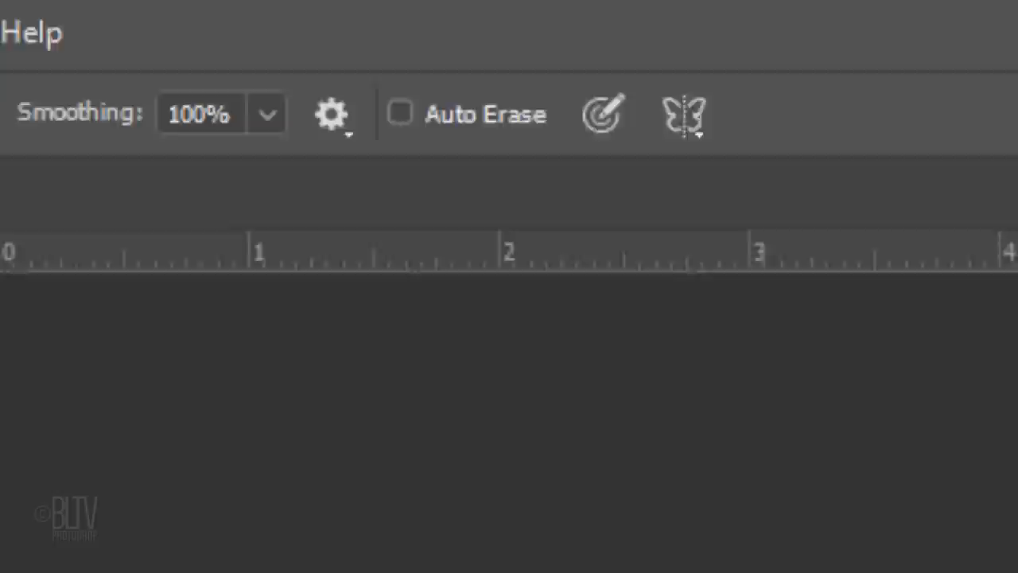
Add a New Dual Axis symmetry guide from the butterfly menu and commit its placement.
{"action": "left_click", "coordinate": [682, 113]}
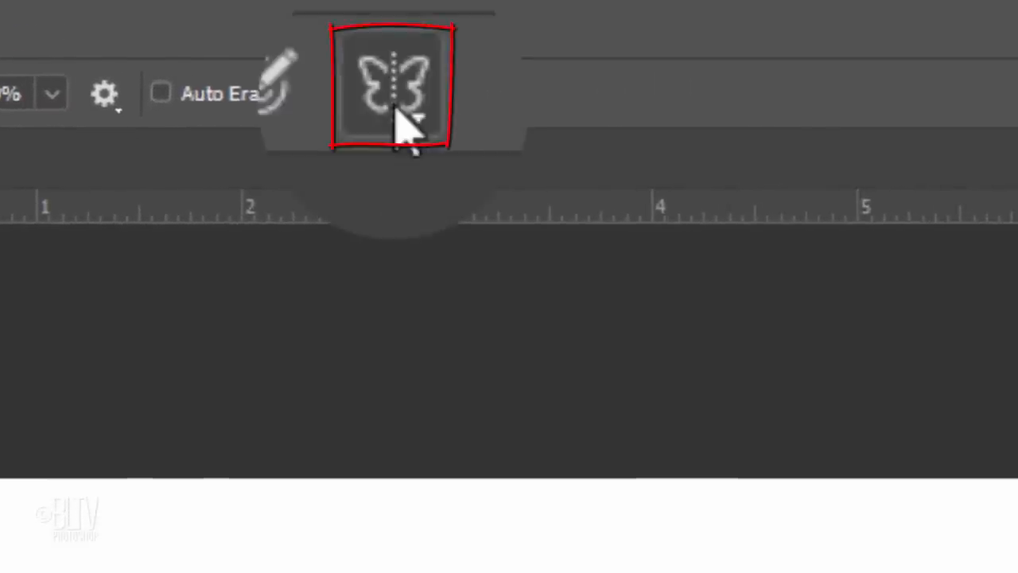
{"action": "left_click", "coordinate": [392, 93]}
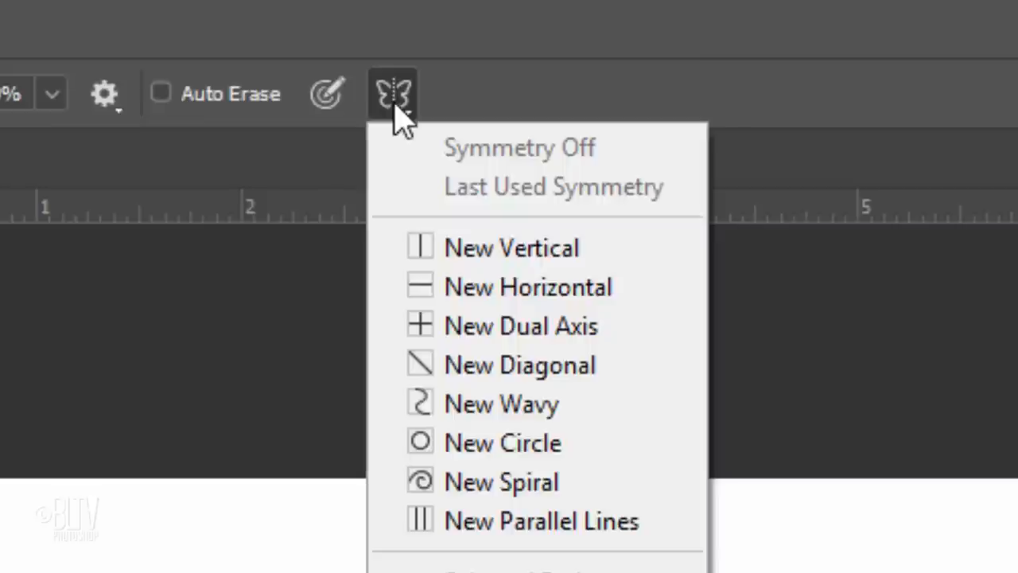
{"action": "mouse_move", "coordinate": [521, 326]}
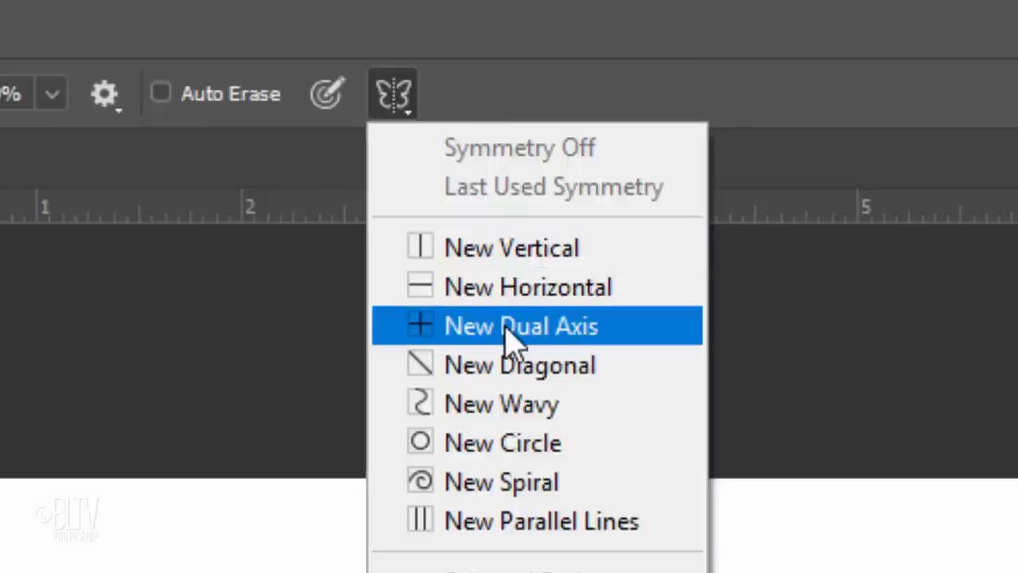
{"action": "left_click", "coordinate": [521, 326]}
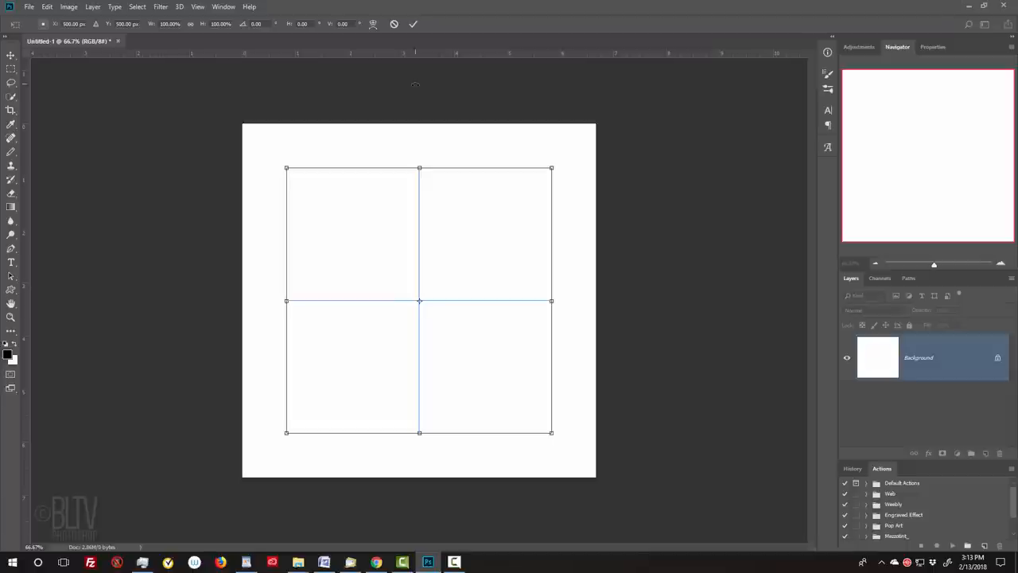
{"action": "left_click", "coordinate": [413, 23]}
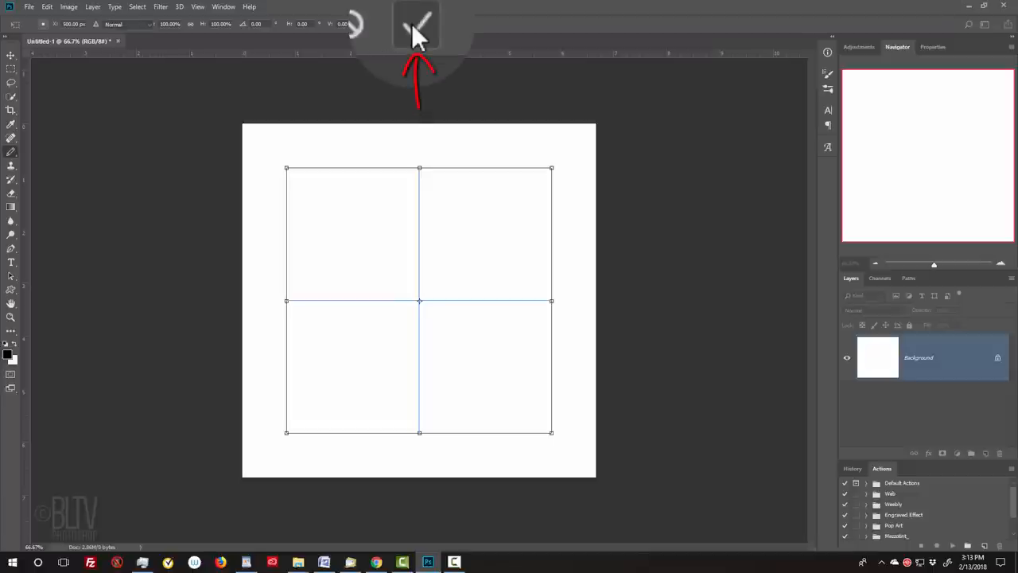
{"action": "left_click", "coordinate": [412, 24]}
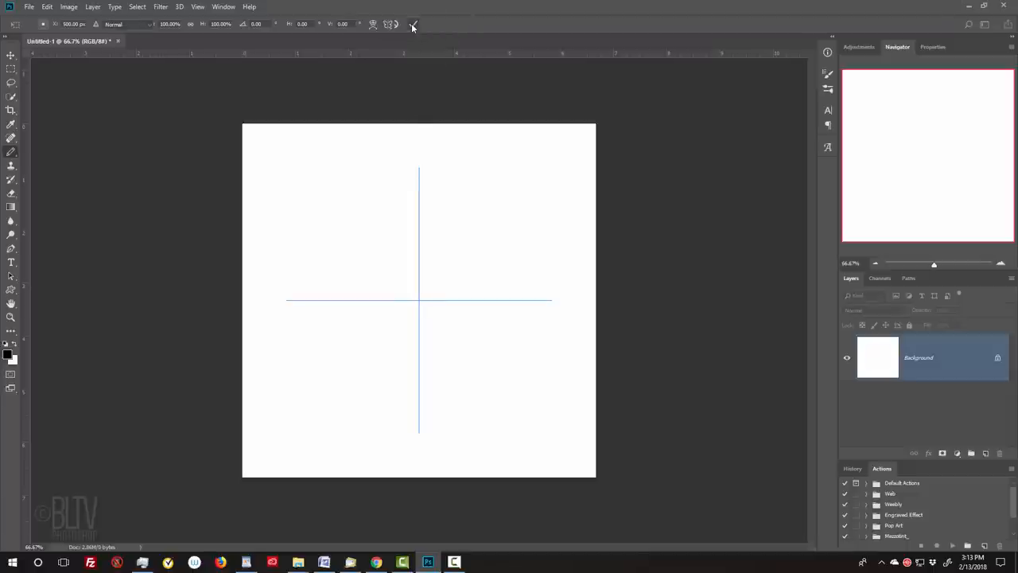
Rename the symmetry path 'Mandala Symmetry 10' in the Paths panel and return to Layers.
{"action": "left_click", "coordinate": [908, 278]}
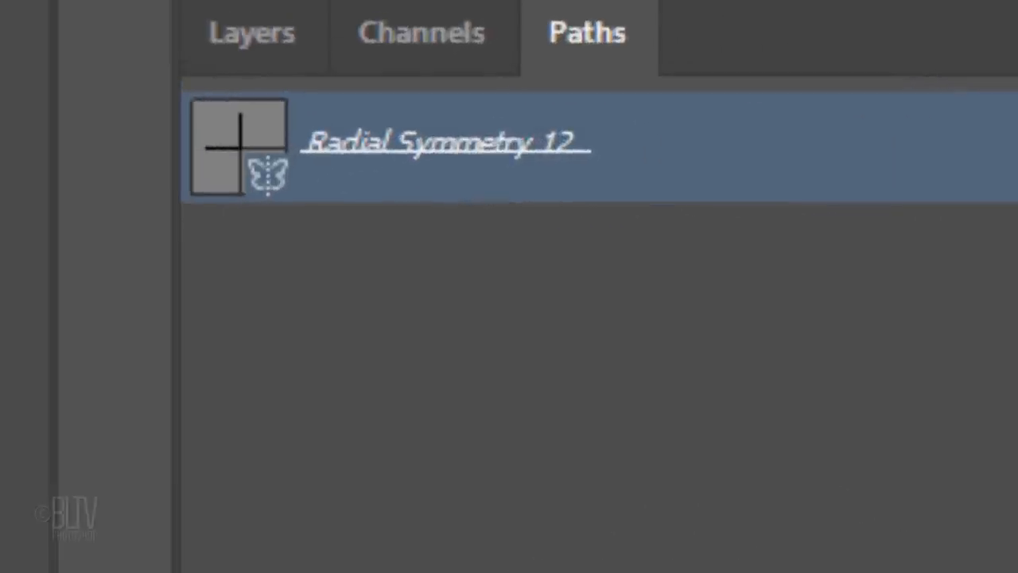
{"action": "type", "text": "Mandala Sv"}
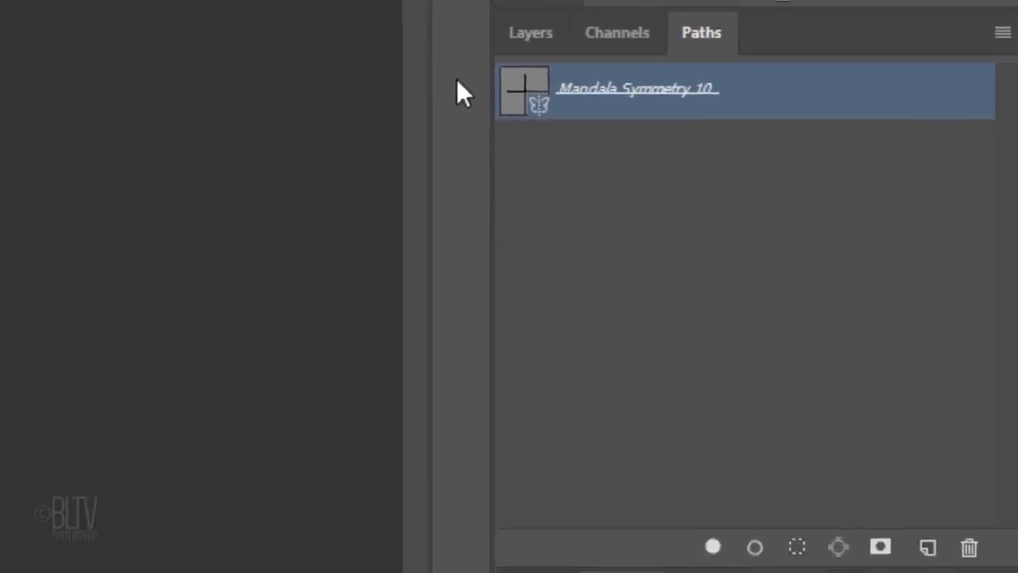
{"action": "left_click", "coordinate": [536, 33]}
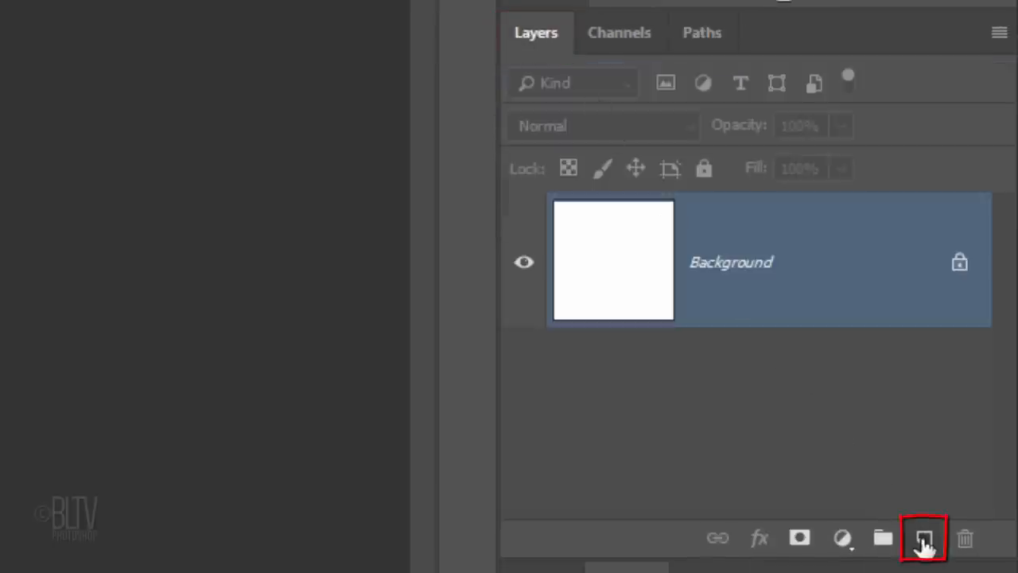
Add an empty Layer 1 above the background to hold the symmetry-brush mandala.
{"action": "left_click", "coordinate": [923, 539]}
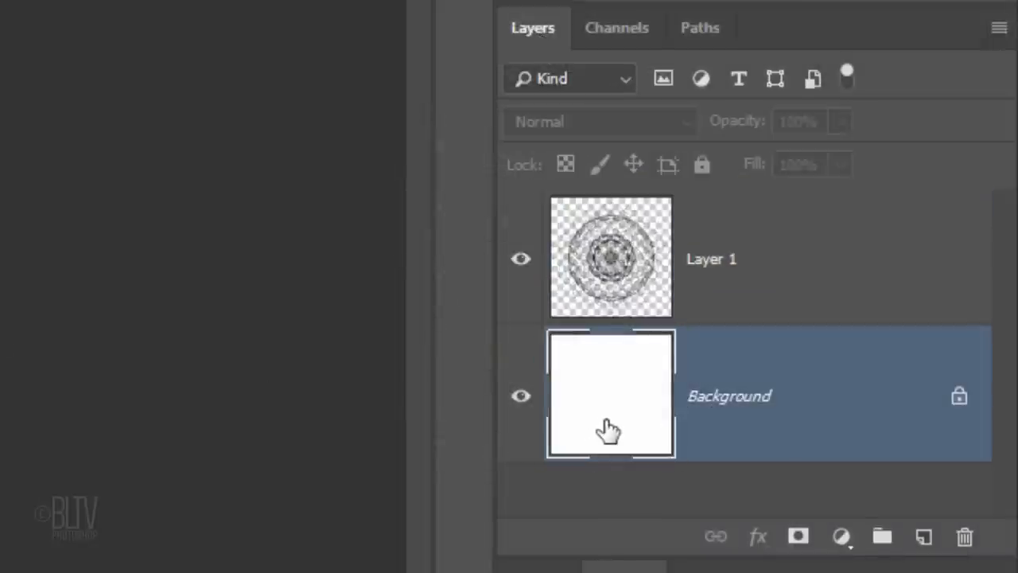
Target the Background layer and set the Gradient tool to Radial.
{"action": "left_click", "coordinate": [60, 233]}
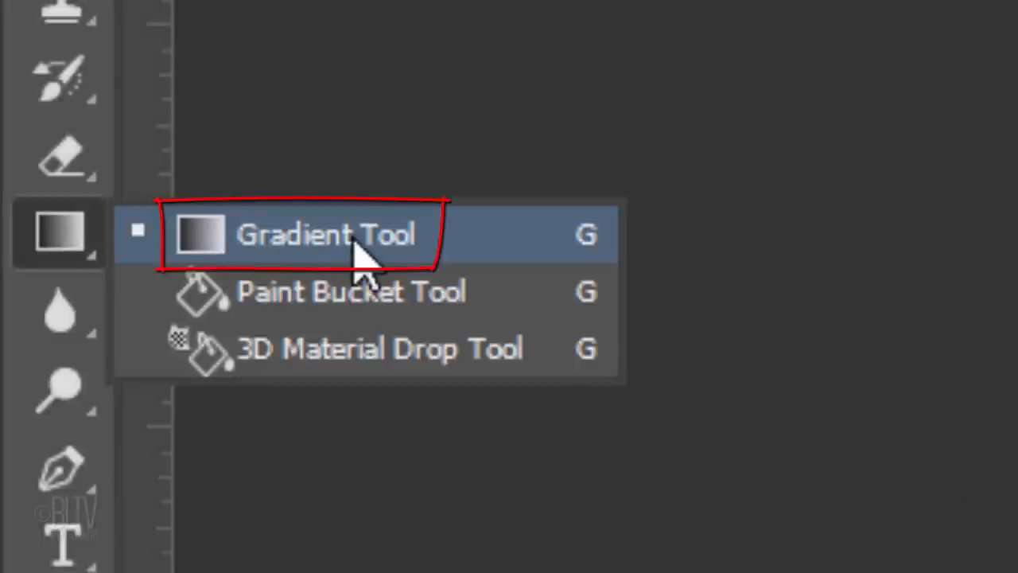
{"action": "left_click", "coordinate": [326, 234]}
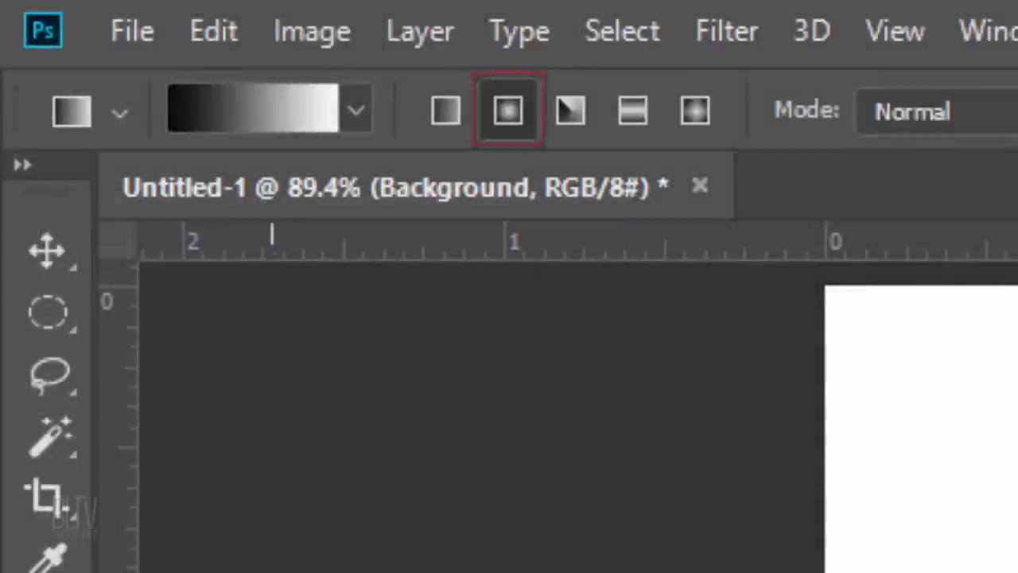
{"action": "left_click", "coordinate": [355, 109]}
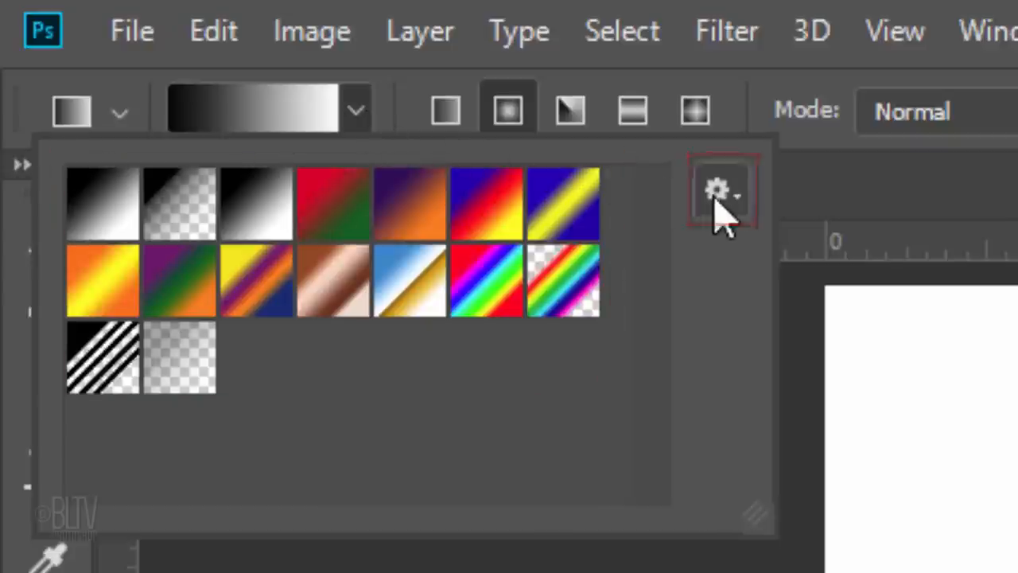
Replace the gradient library with Noise Samples and pick a purple noise gradient.
{"action": "left_click", "coordinate": [715, 189]}
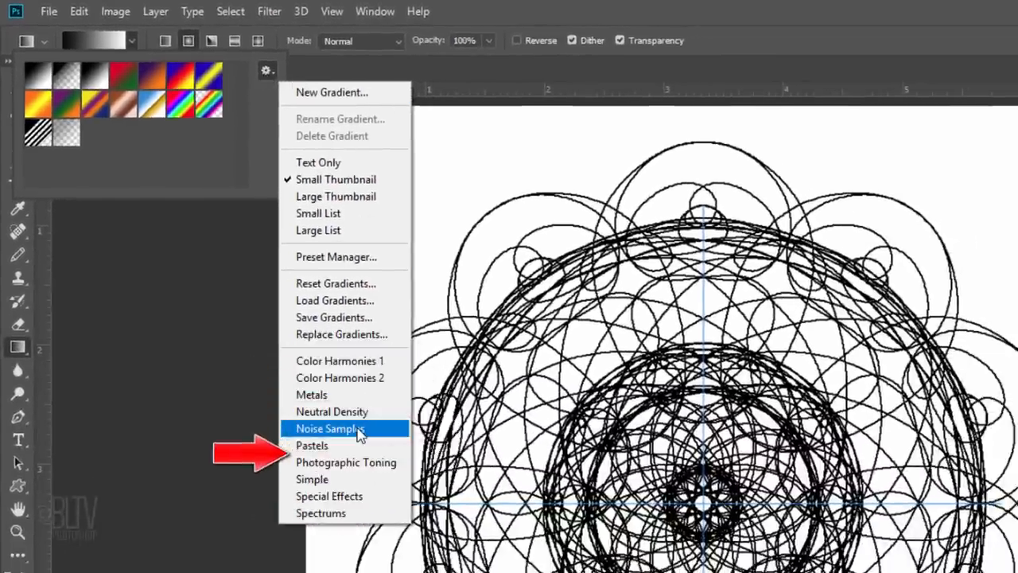
{"action": "left_click", "coordinate": [328, 428]}
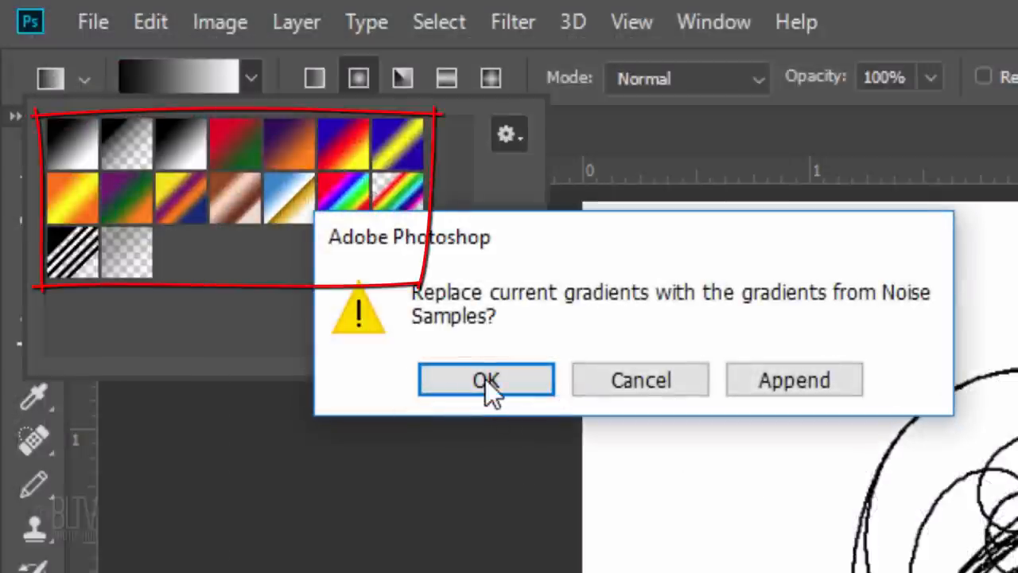
{"action": "left_click", "coordinate": [486, 380]}
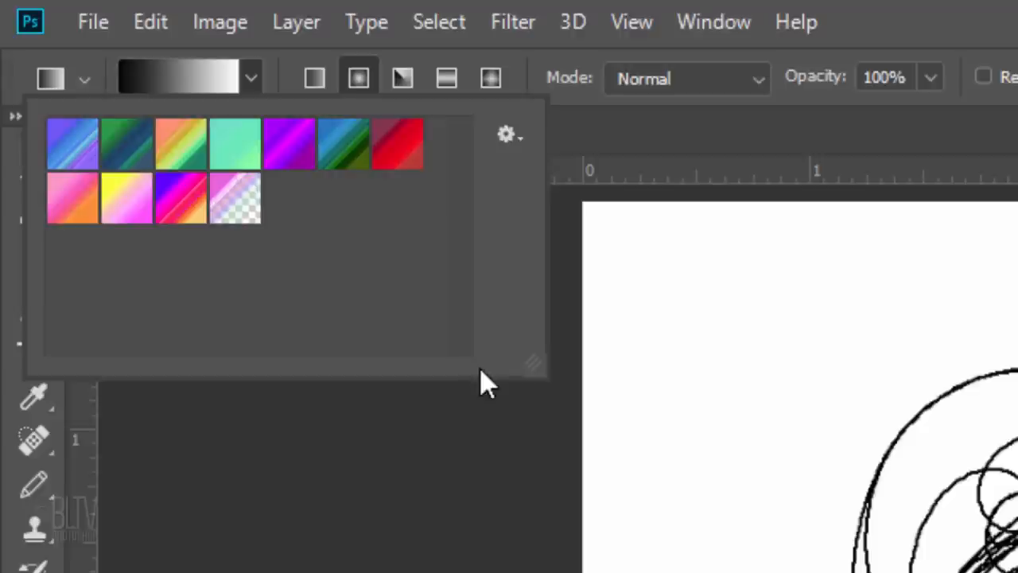
{"action": "left_click", "coordinate": [289, 144]}
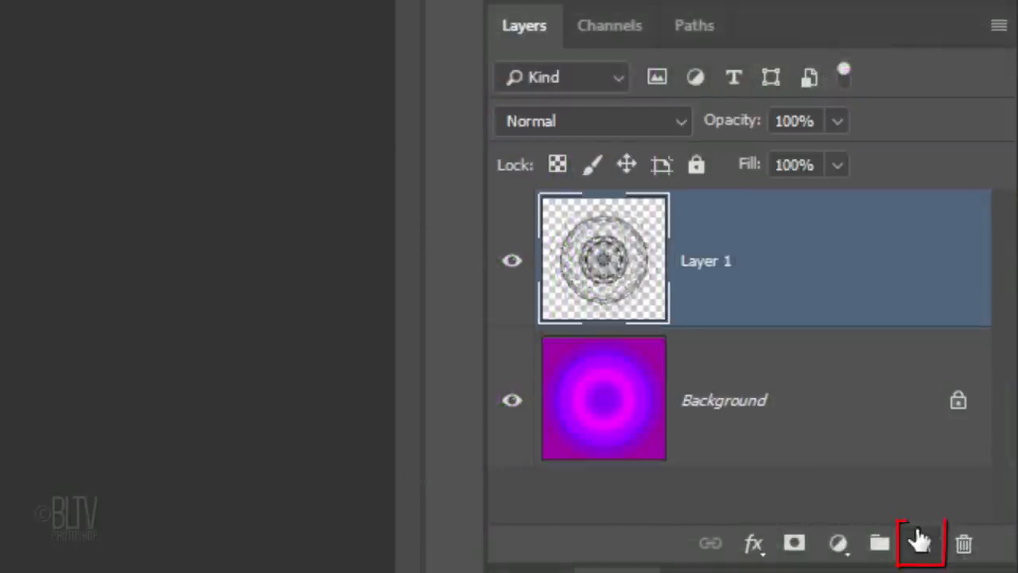
Add Layer 2 clipped to the mandala and choose the blue-green noise gradient for it.
{"action": "left_click", "coordinate": [918, 543]}
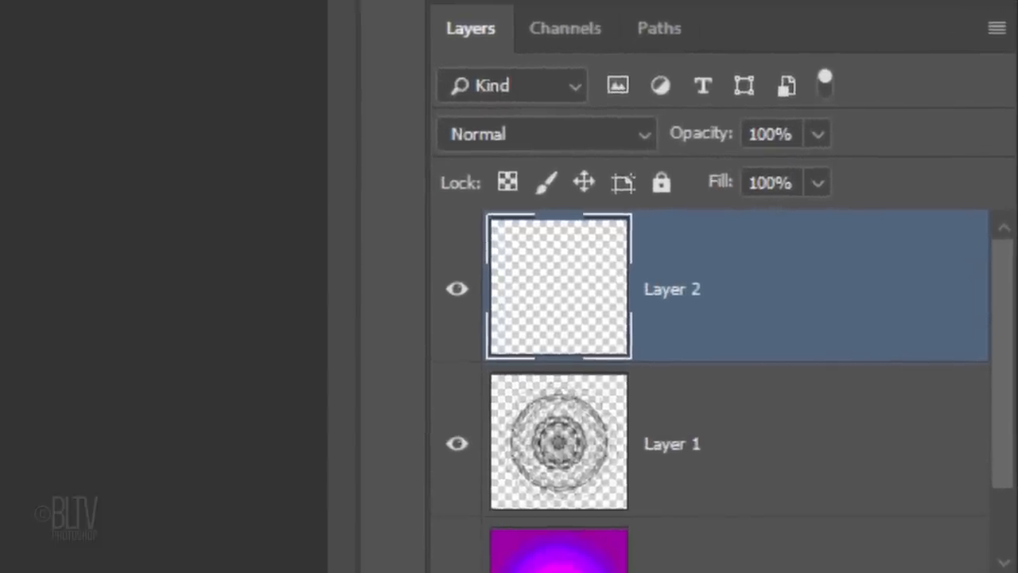
{"action": "key", "text": "ctrl+alt+g"}
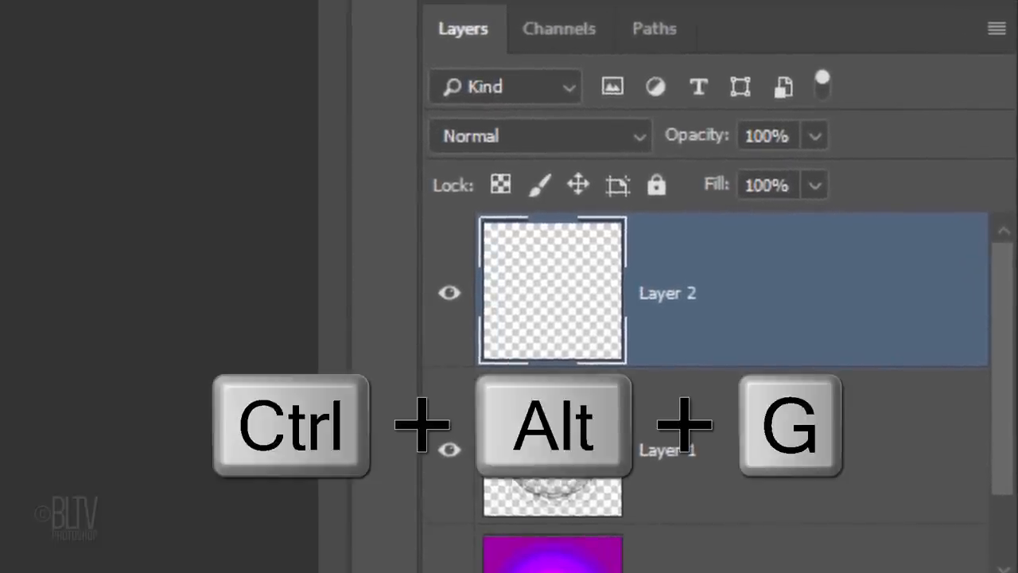
{"action": "key", "text": "ctrl+alt+g"}
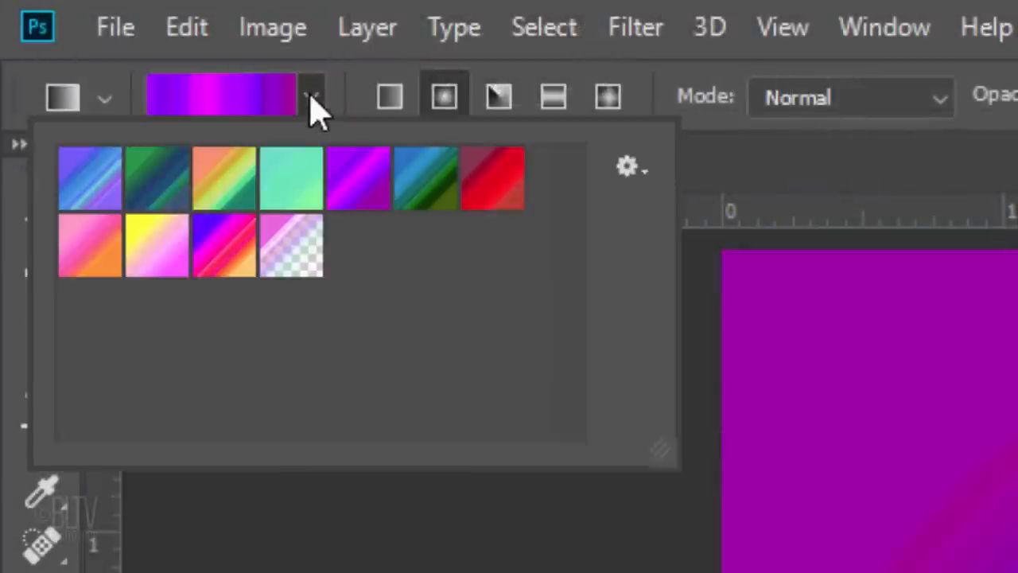
{"action": "left_click", "coordinate": [425, 177]}
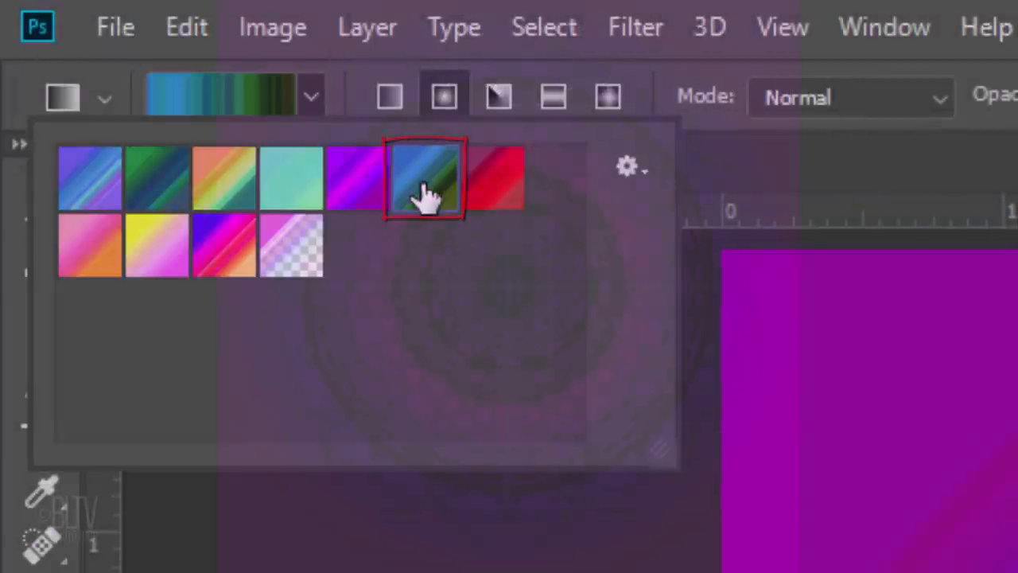